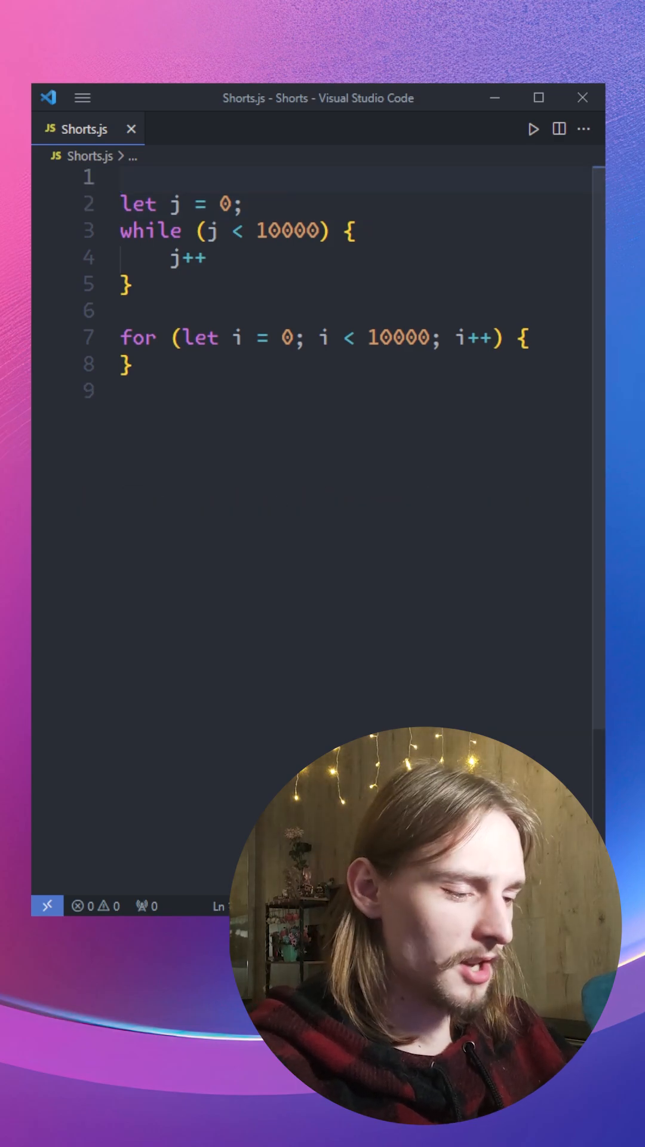
Add console.time('while_timer') before the while loop and console.timeEnd('while_timer') after it
text(console.time()
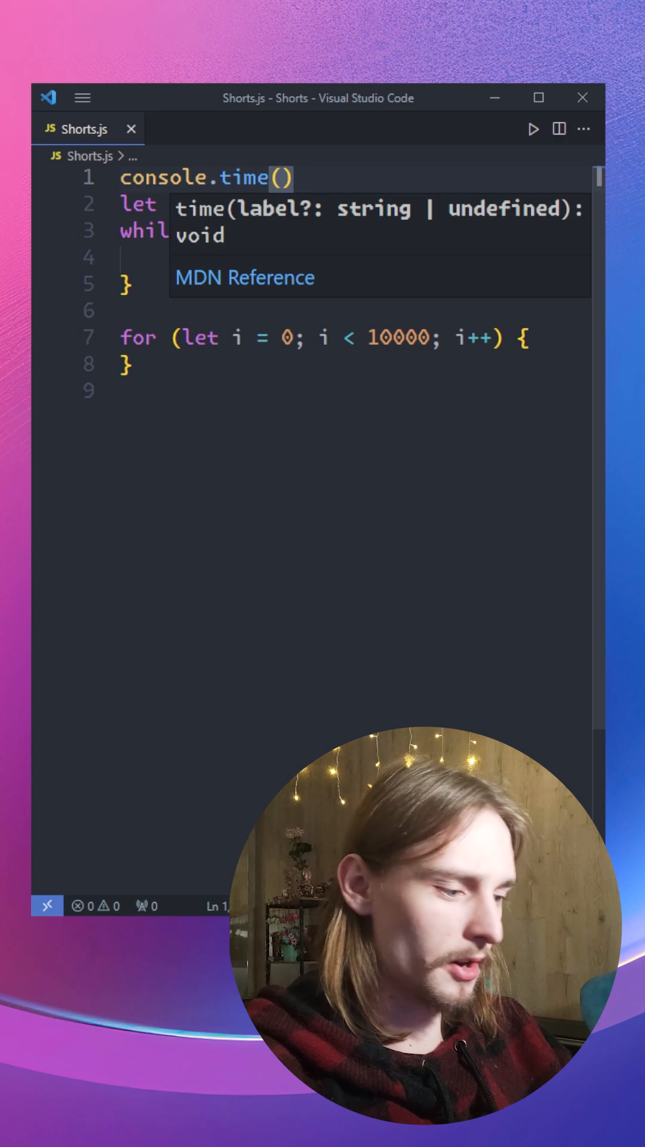
text('while')
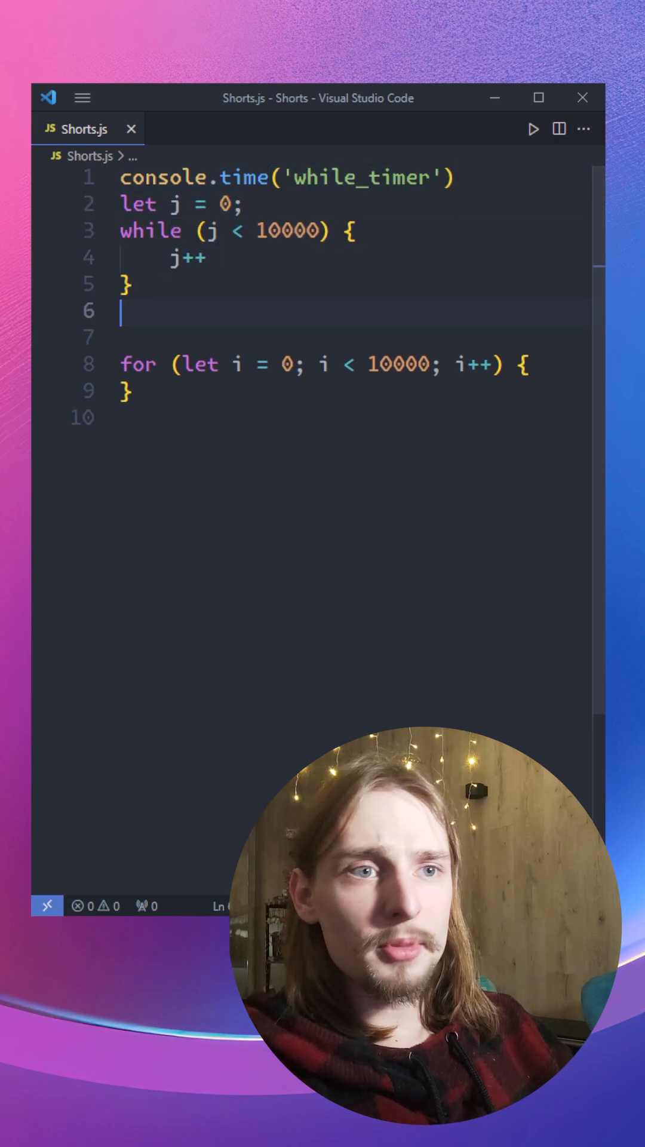
text(console.timeEnd(')
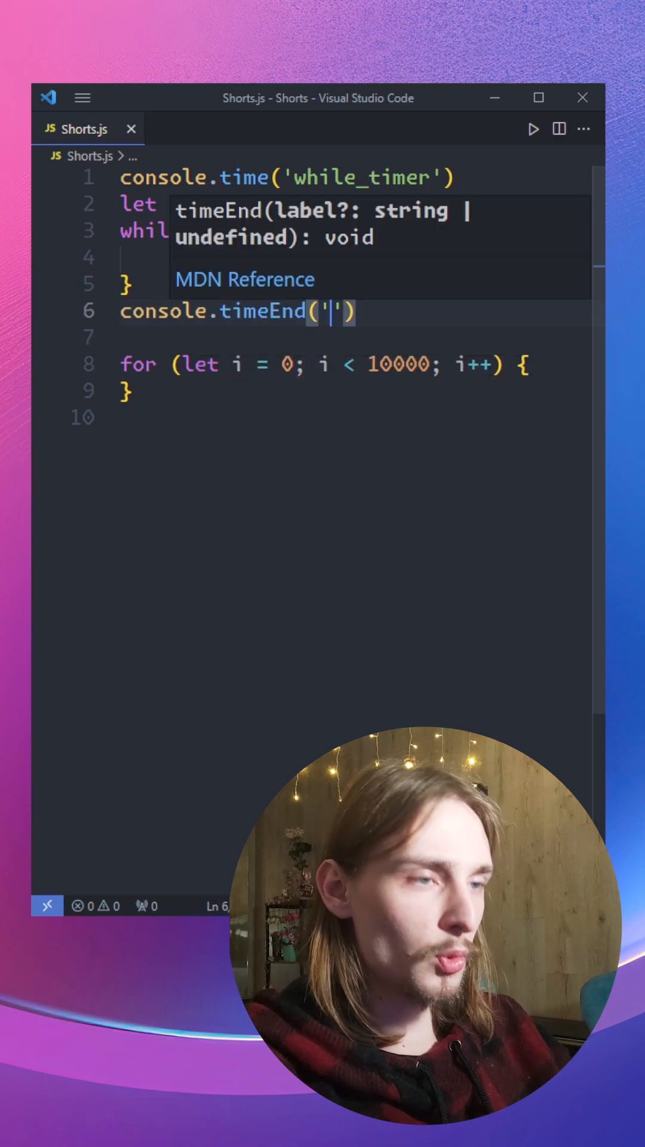
text(while_timer)
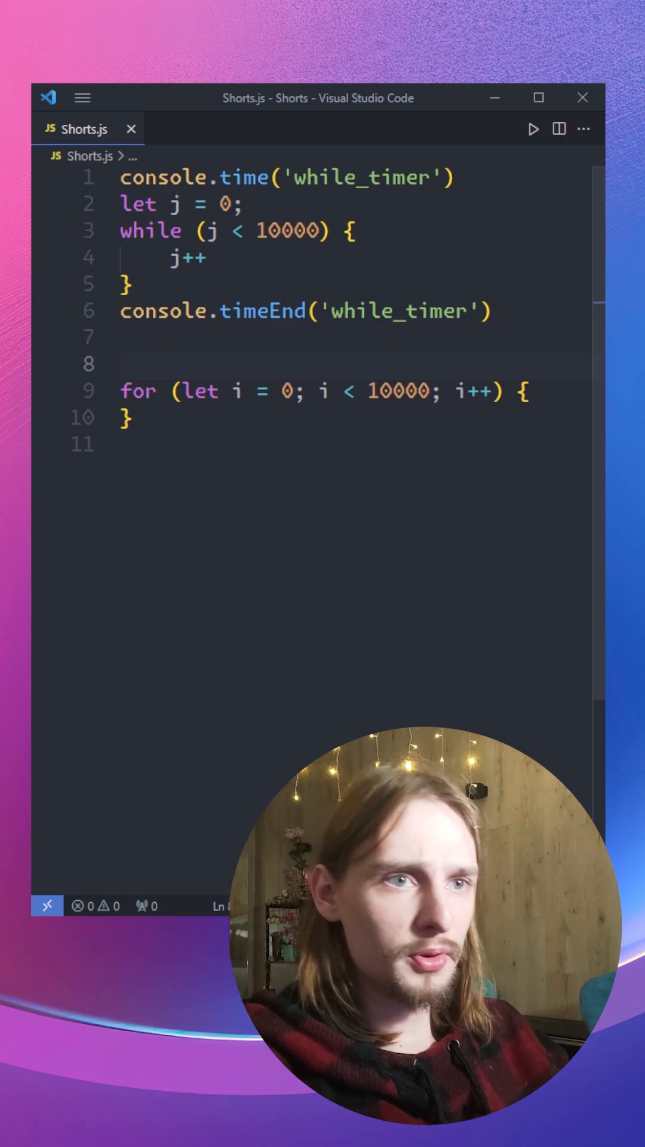
Add console.time('for_timer') and console.timeEnd('for_timer') around the for loop, then run to print both timings
text(console.time('for_timer)
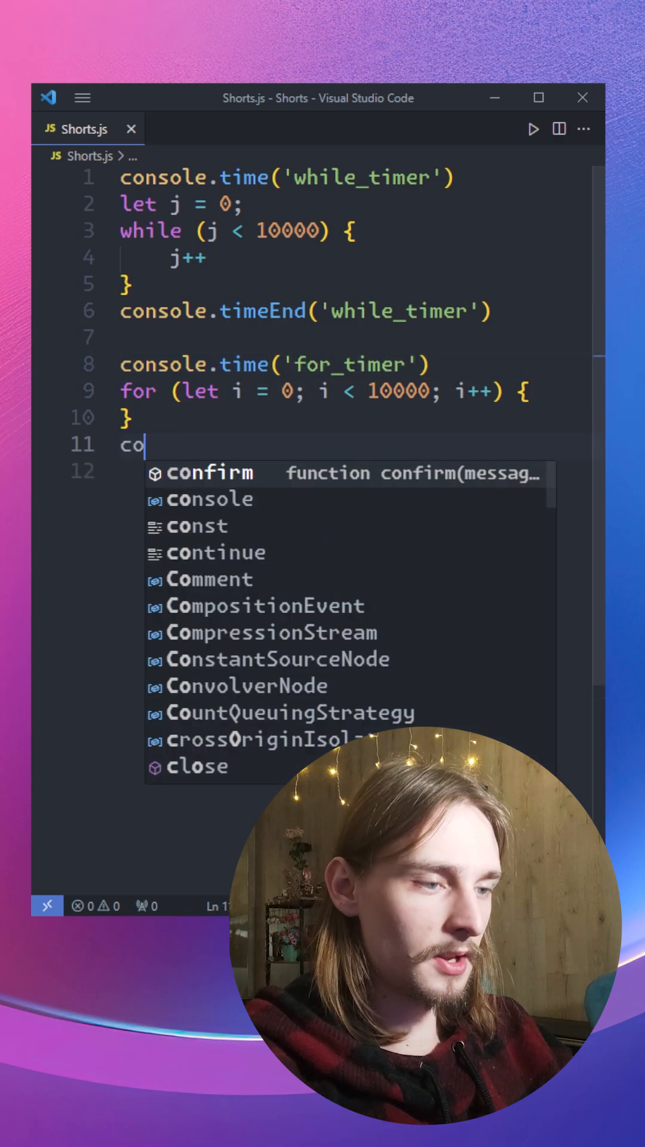
text(nsole.timeEnd('for_timer)
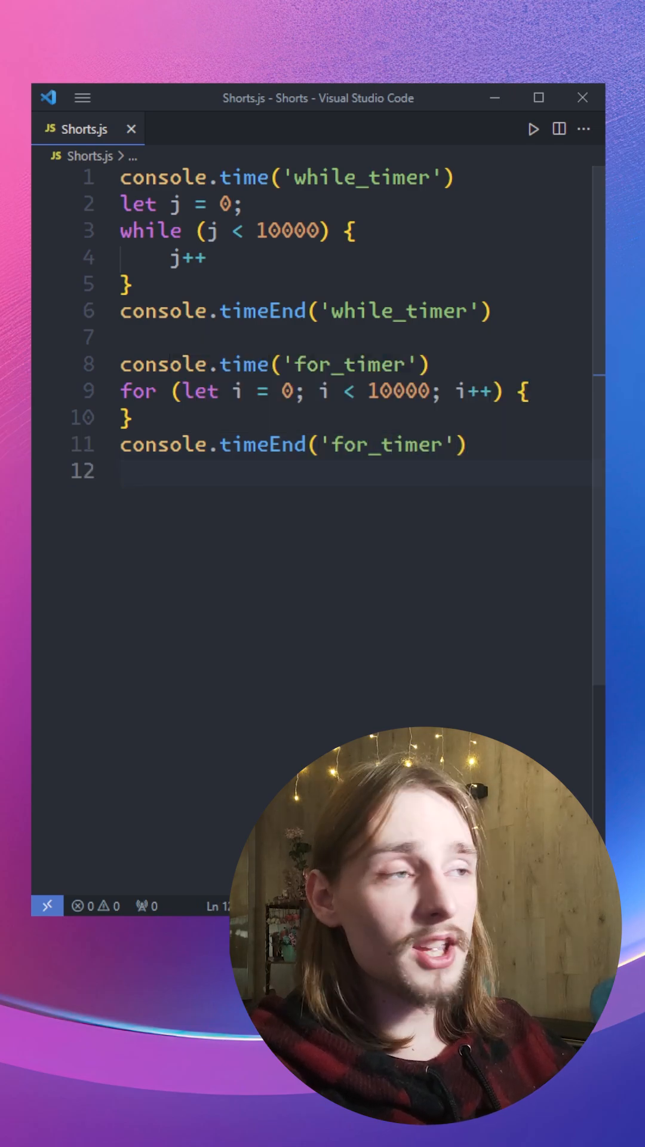
click(533, 129)
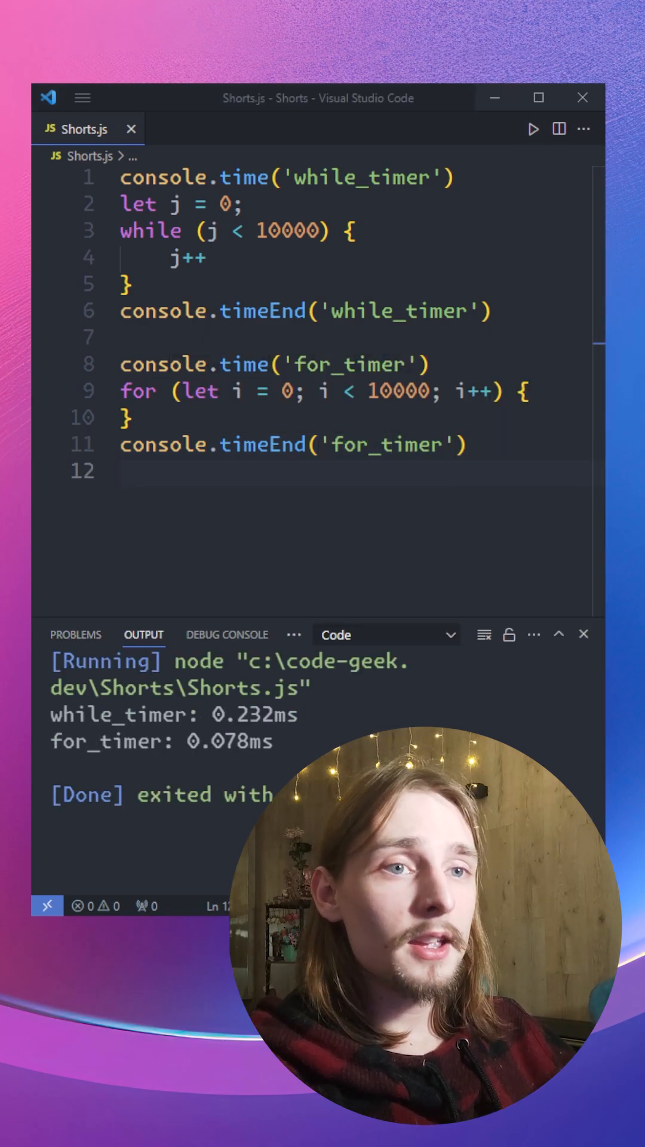